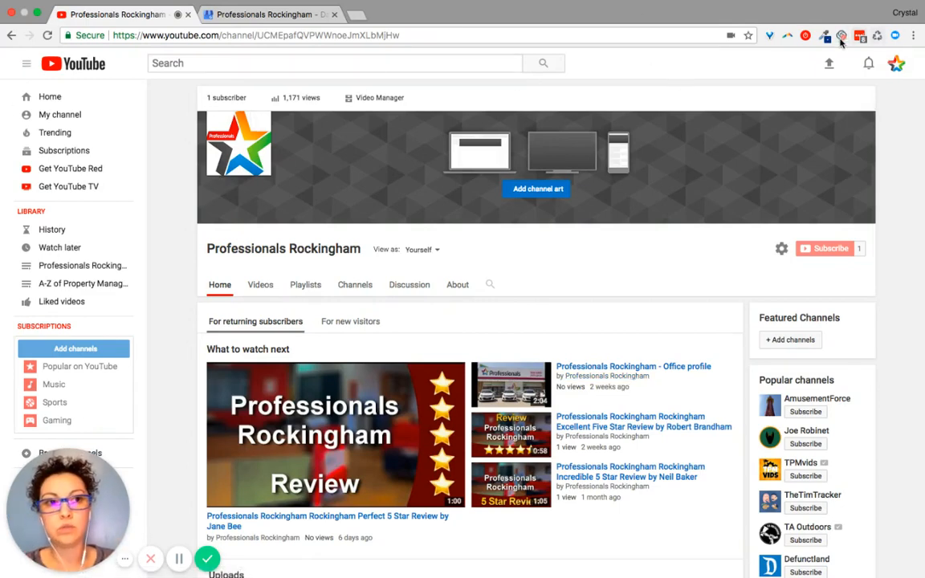
Enter Creator Studio for the Professionals Rockingham channel from the account avatar menu.
click(896, 65)
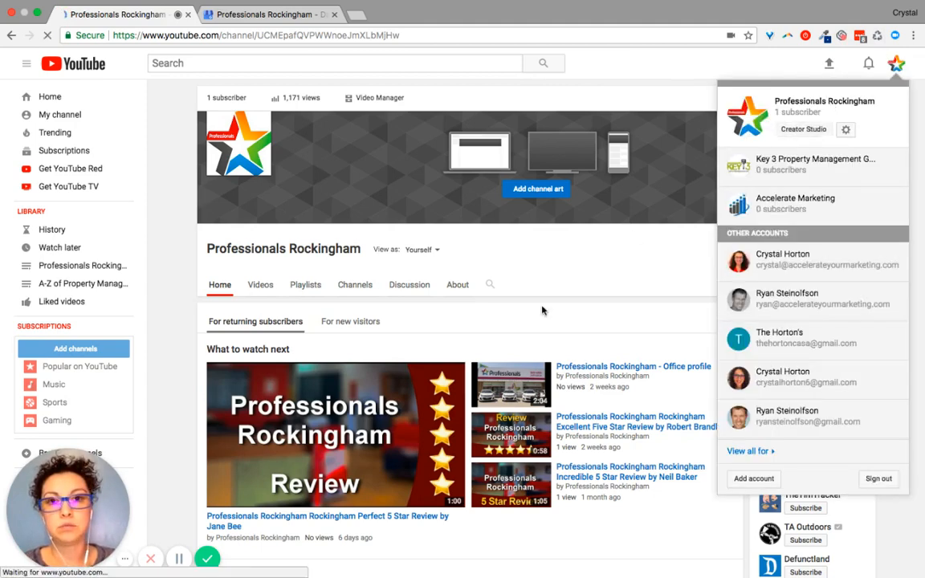
click(803, 129)
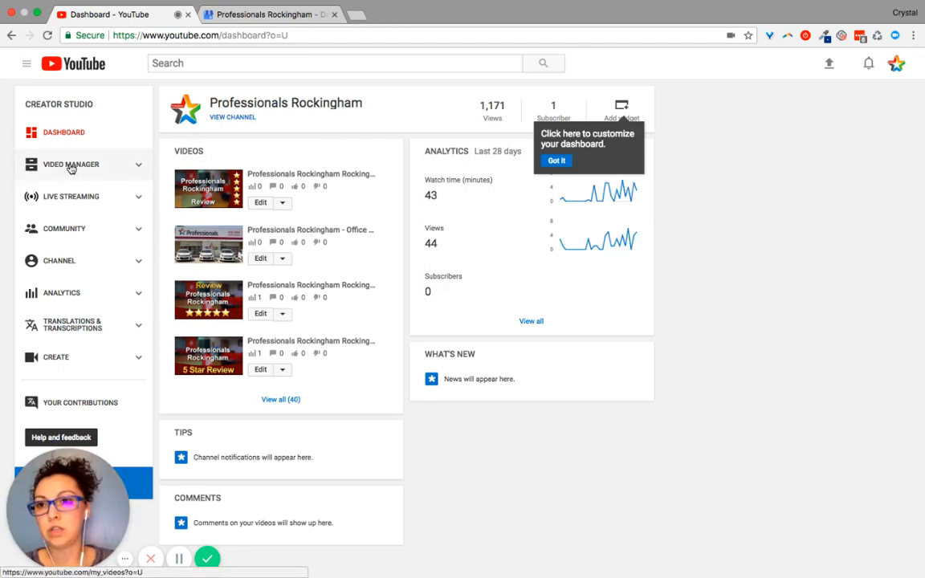
mouse_move(143, 169)
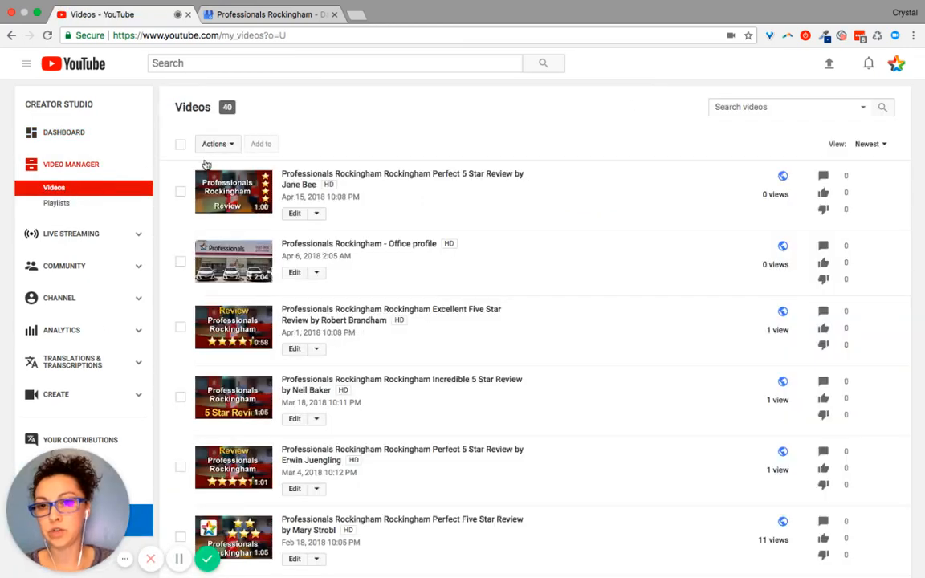
mouse_move(317, 219)
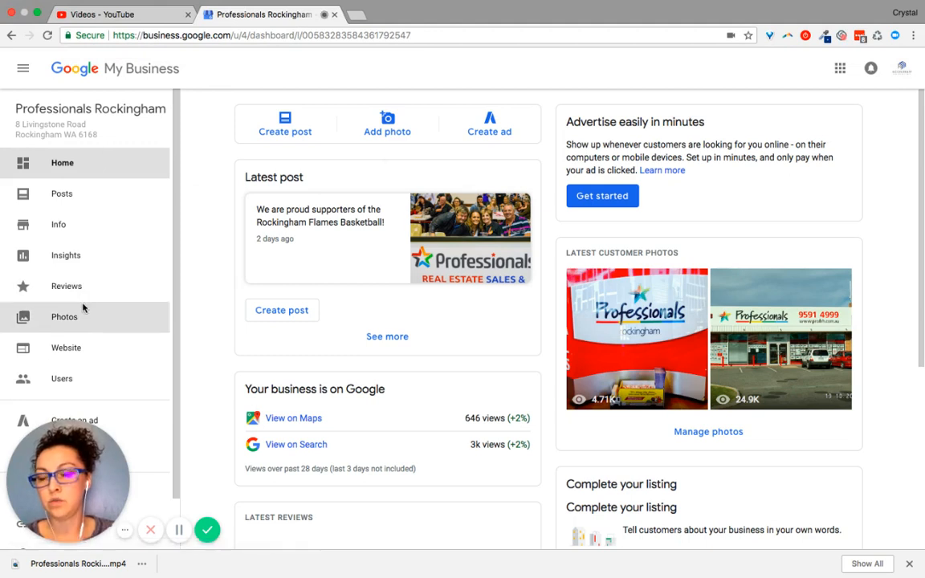
From the business Photos page, post the downloaded MP4 through the Post photos and videos dialog.
click(64, 317)
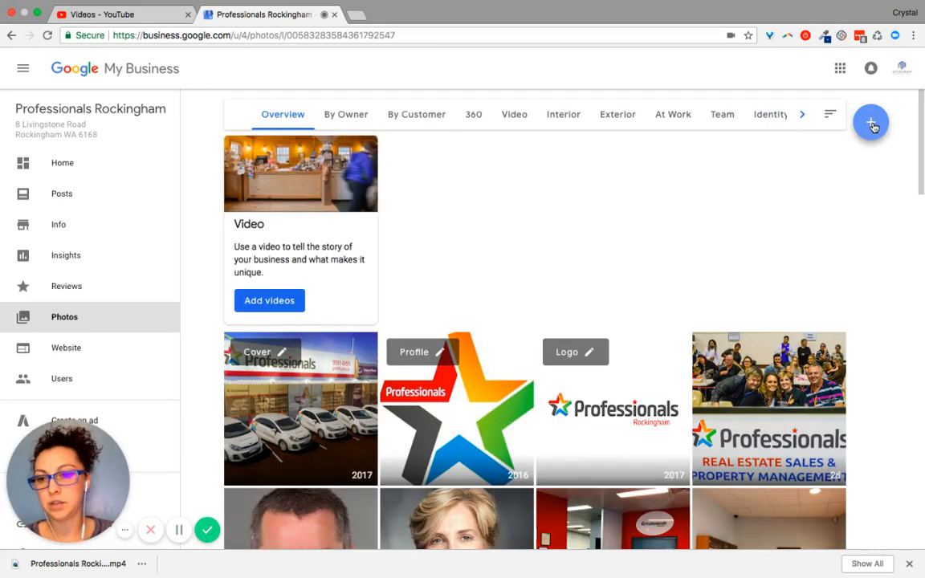
click(871, 122)
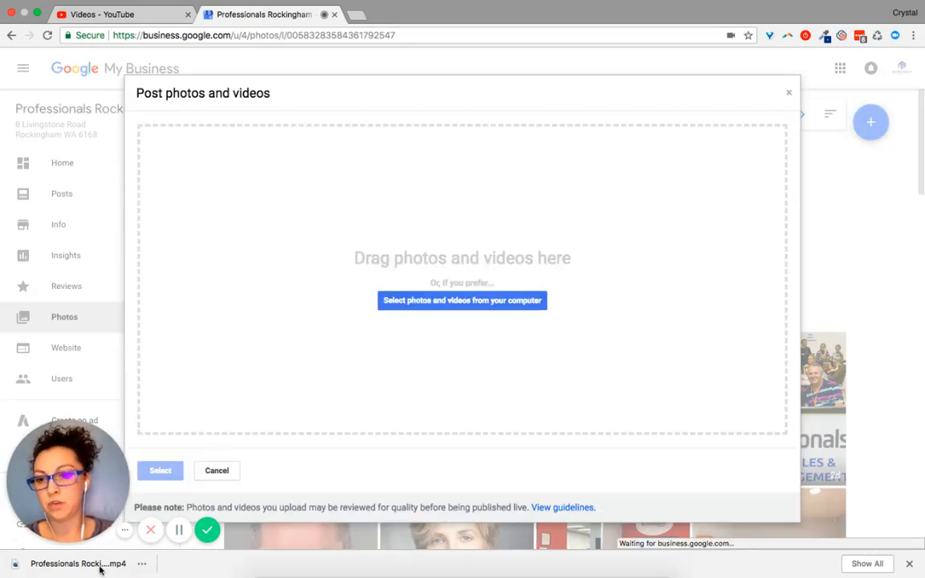
click(463, 300)
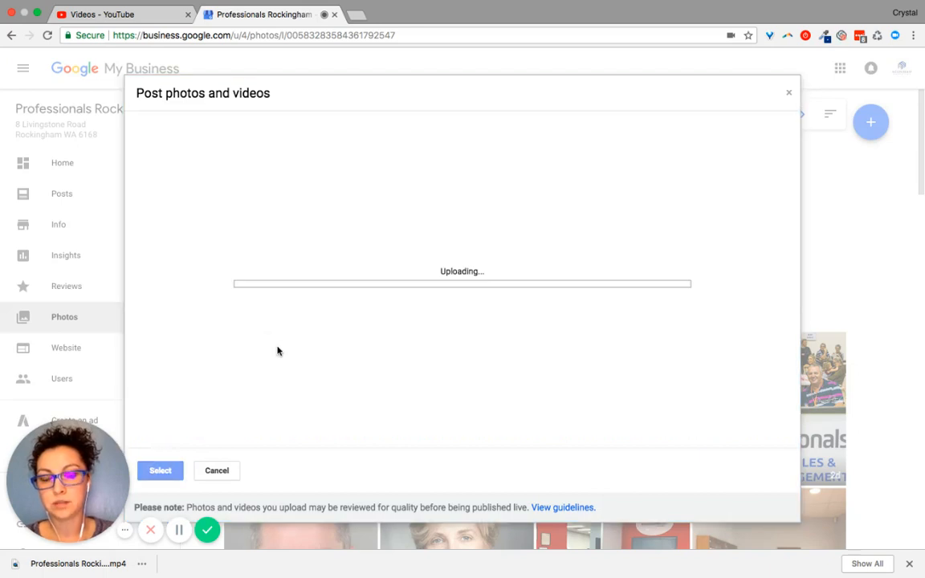